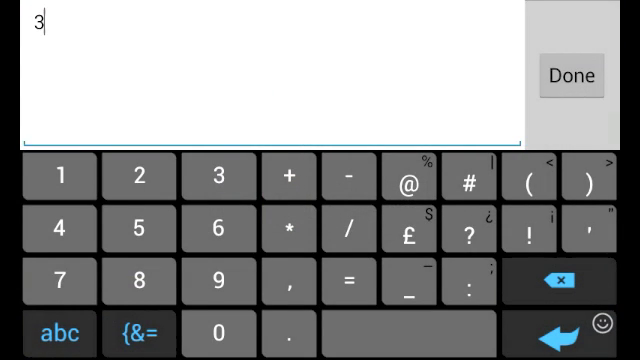
# Create the plate's rectangular outline from the entered width and height values
pyautogui.click(570, 76)
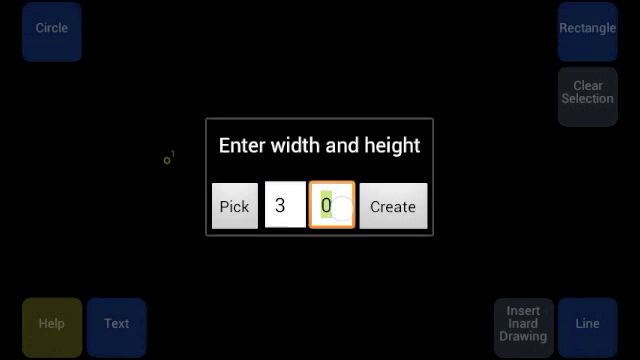
pyautogui.click(324, 204)
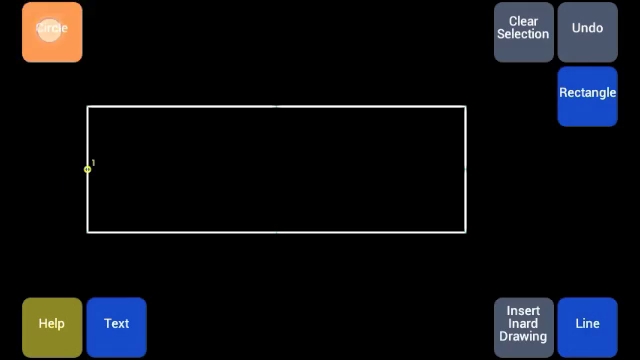
# Draw a radius-2 circle placed on the plate's left edge
pyautogui.click(52, 32)
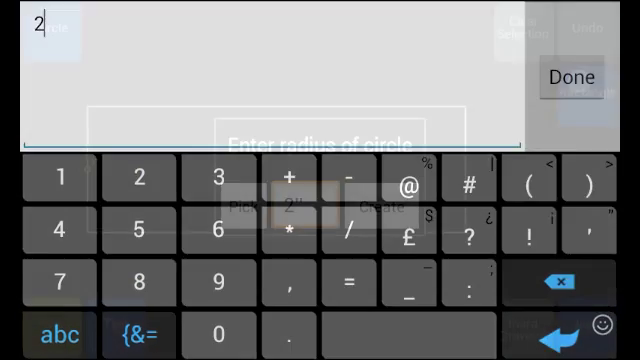
pyautogui.click(570, 76)
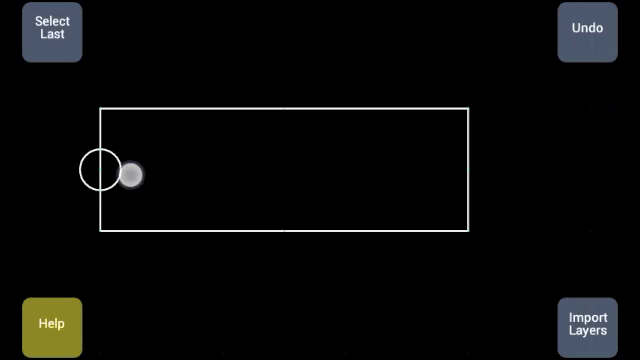
pyautogui.click(52, 32)
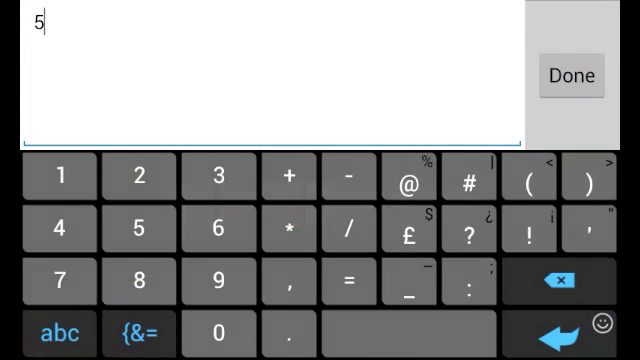
# Move the circle 5 units horizontally (x 5, y 0) into the plate
pyautogui.click(572, 76)
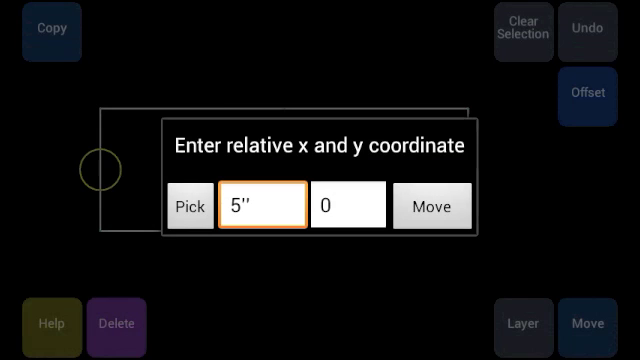
pyautogui.click(436, 204)
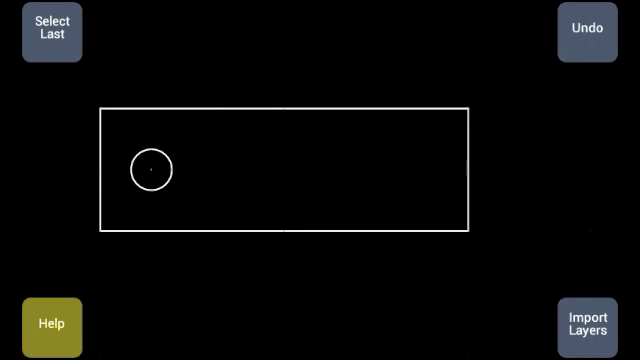
# Begin drawing the angled cut and semicircular notch at the plate's right end
pyautogui.click(50, 32)
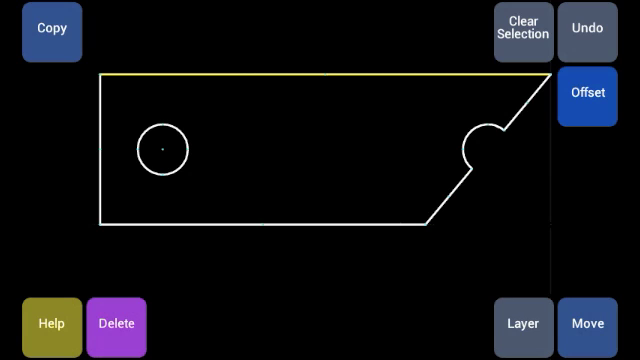
# Draw a horizontal line below the plate and offset a parallel copy 1 unit away
pyautogui.click(584, 96)
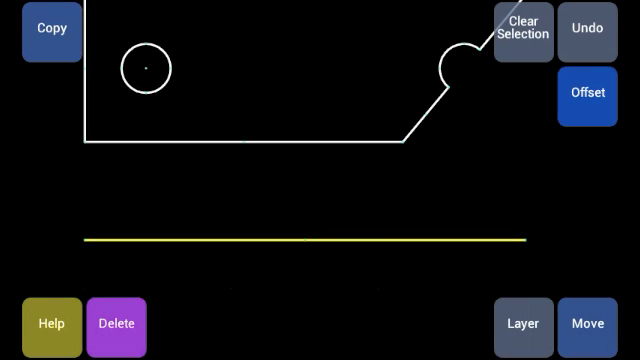
pyautogui.click(586, 98)
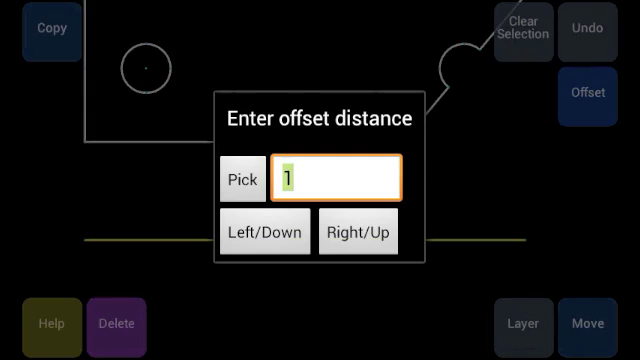
pyautogui.click(356, 180)
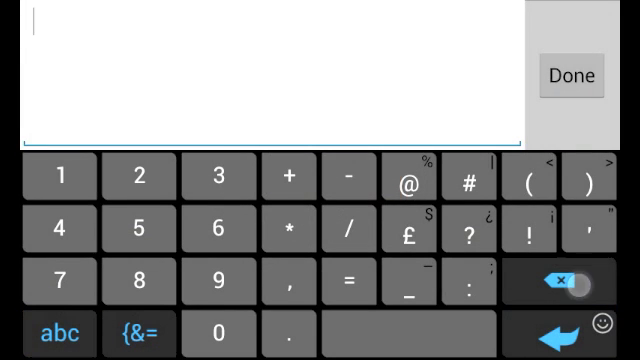
pyautogui.click(568, 74)
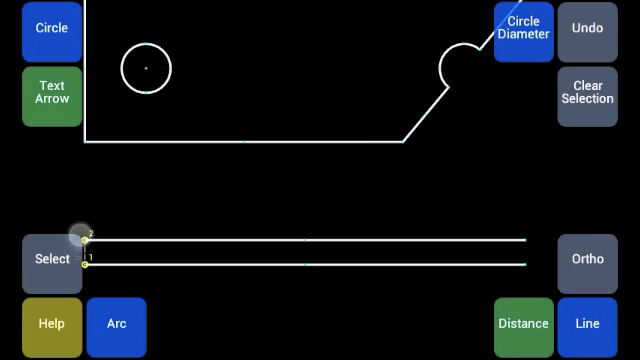
pyautogui.moveTo(84, 244); pyautogui.dragTo(528, 228)
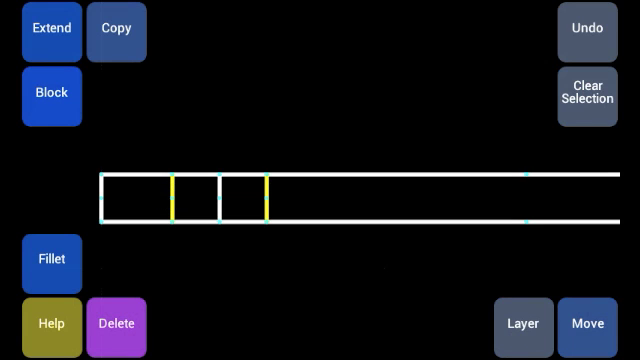
# Assign the side-view vertical lines to the hidden/center layer
pyautogui.click(522, 324)
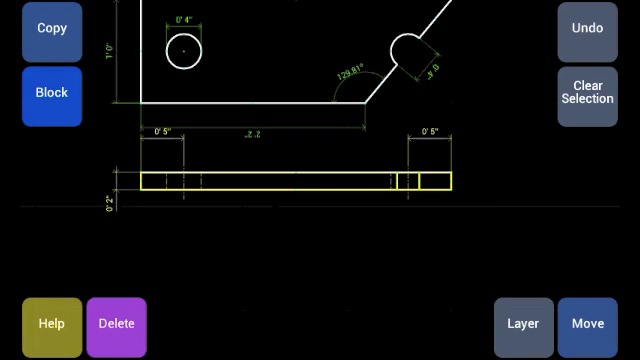
# Move the selected side view 5 units horizontally by picking the displacement on screen
pyautogui.click(588, 324)
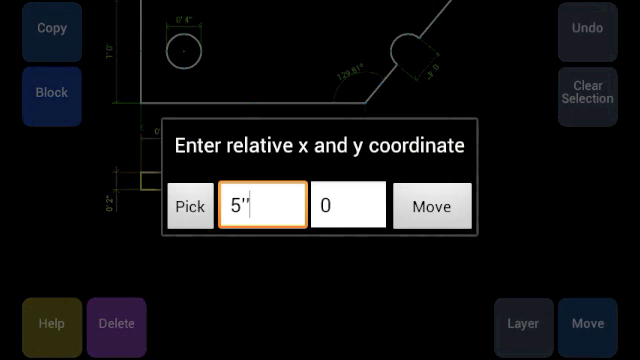
pyautogui.click(432, 204)
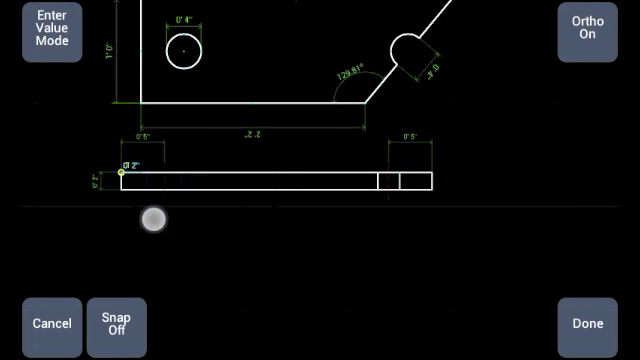